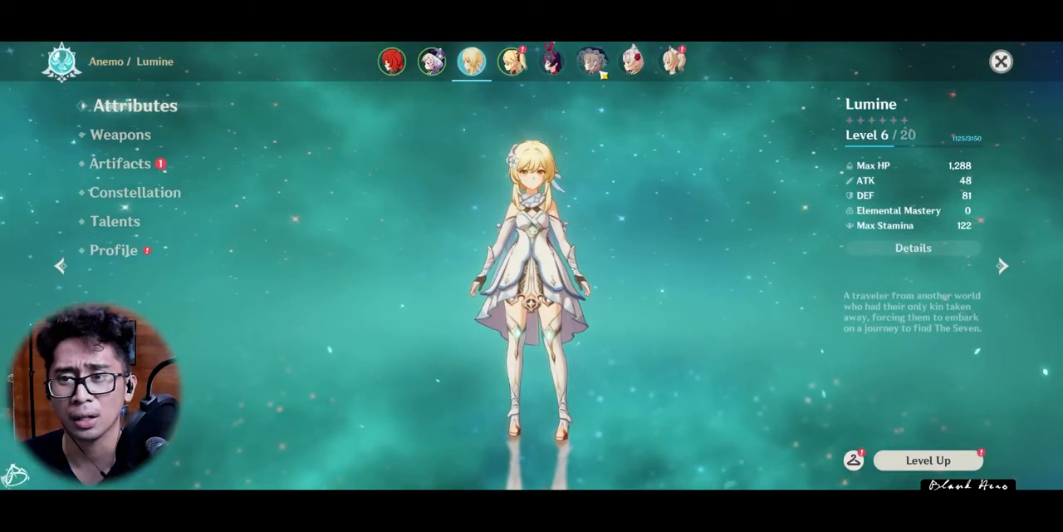
- Browse the Noelle and Barbara character portraits, then leave the roster for the Controls settings
click(631, 60)
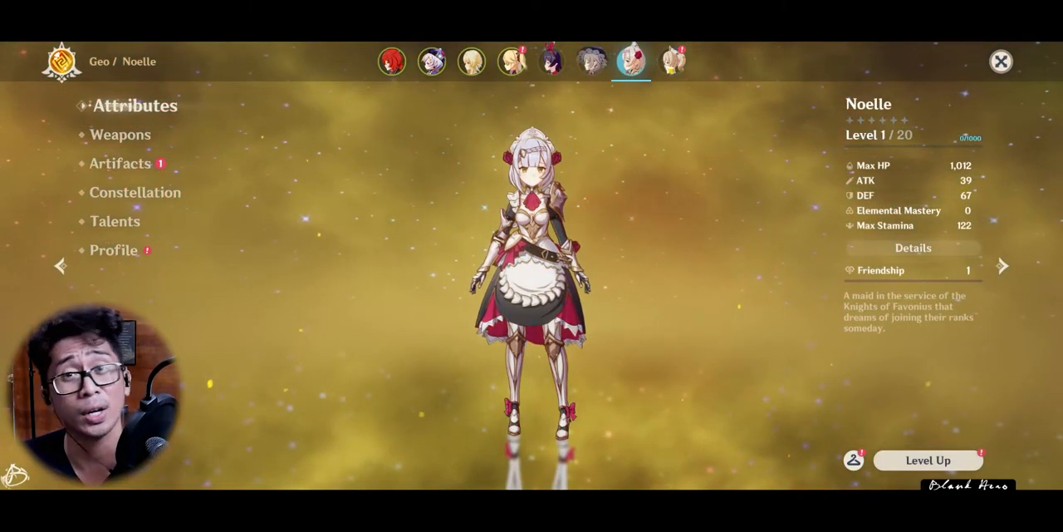
click(671, 60)
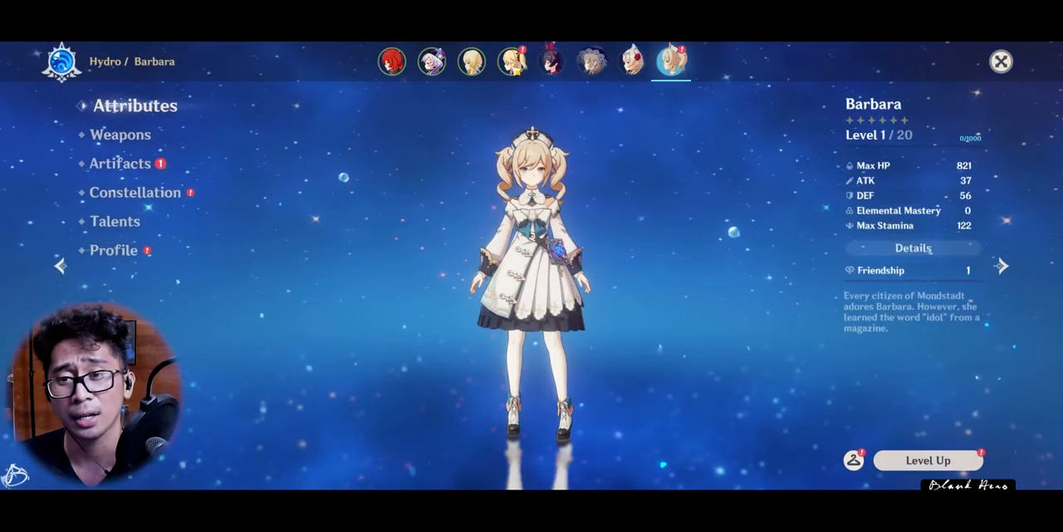
click(1000, 60)
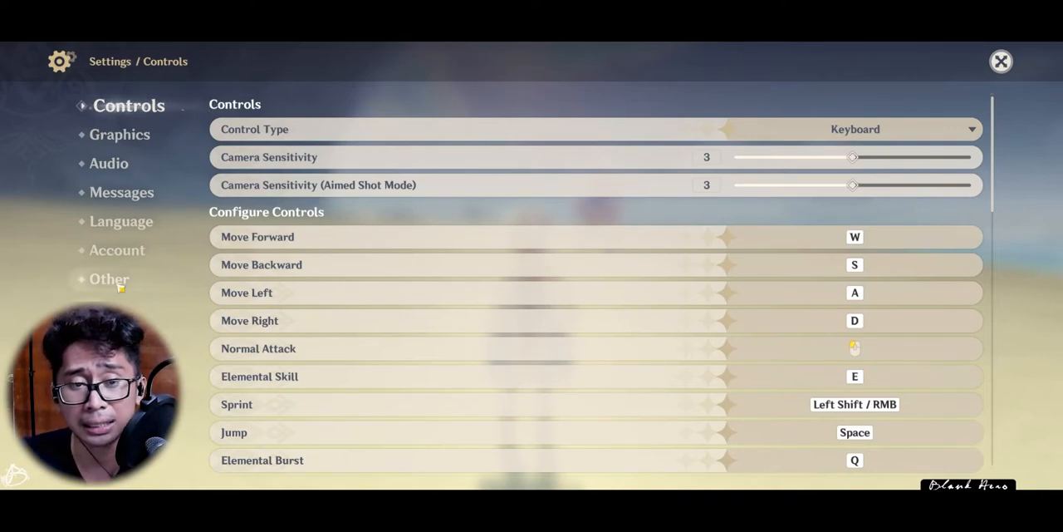
- Reach the miHoYo User Center from the Account section of Settings
click(116, 249)
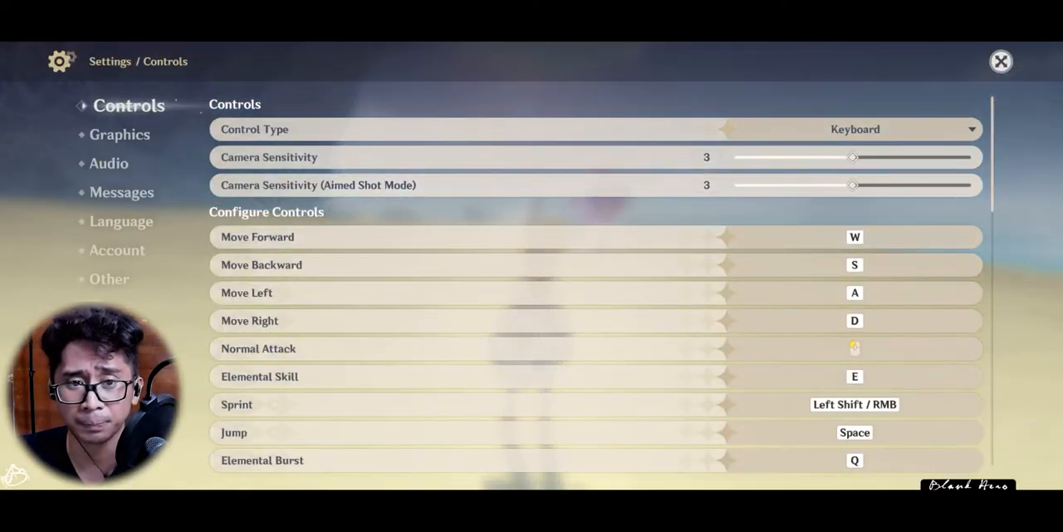
click(116, 250)
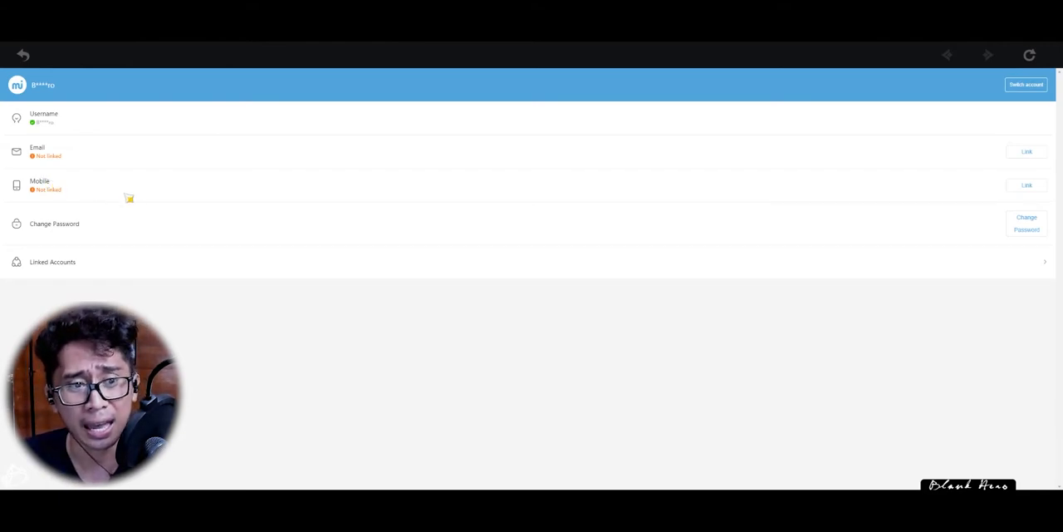
mouse_move(880, 185)
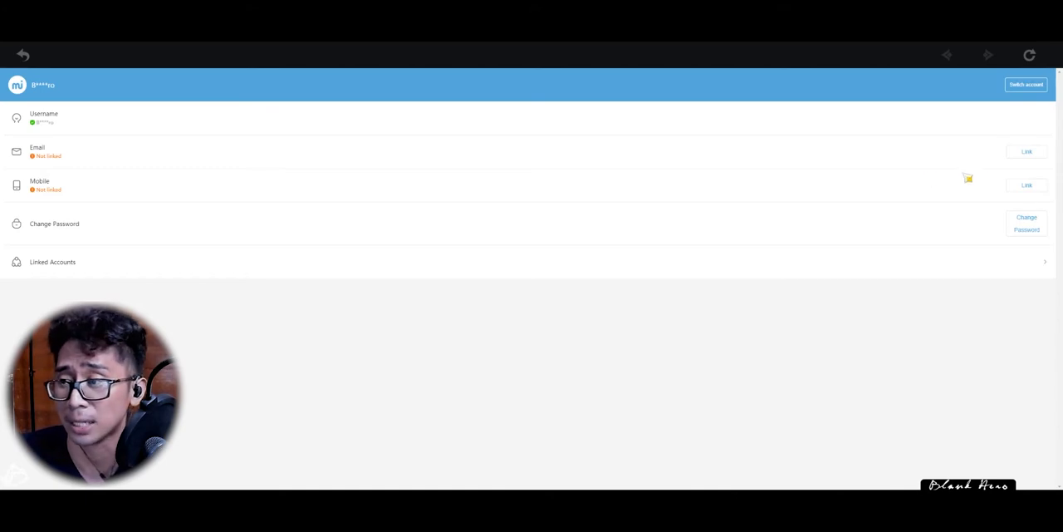
click(1027, 151)
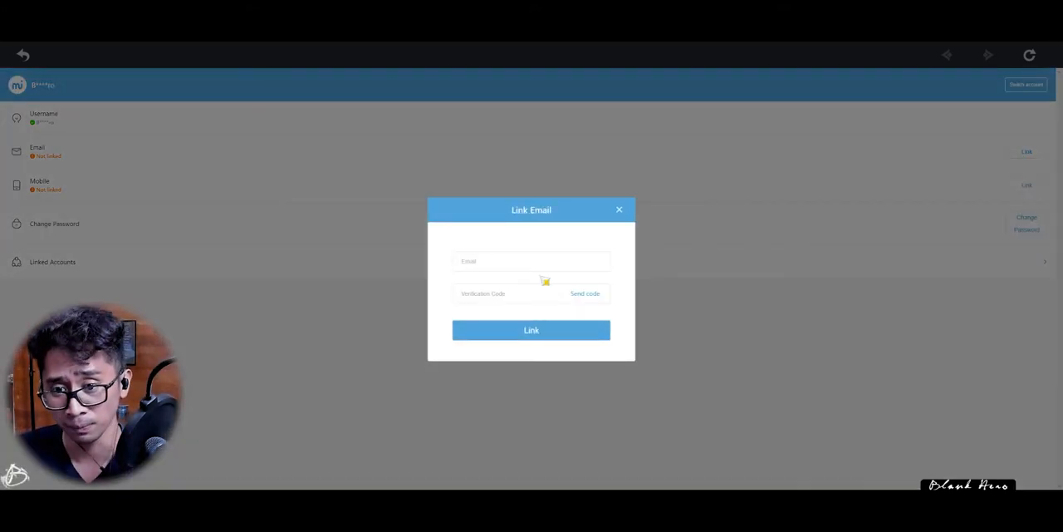
click(532, 261)
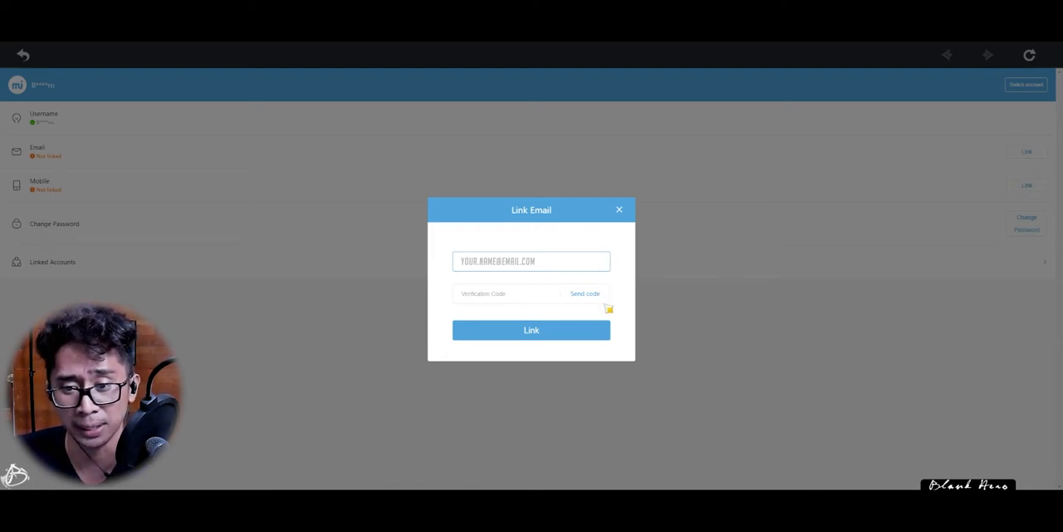
click(585, 292)
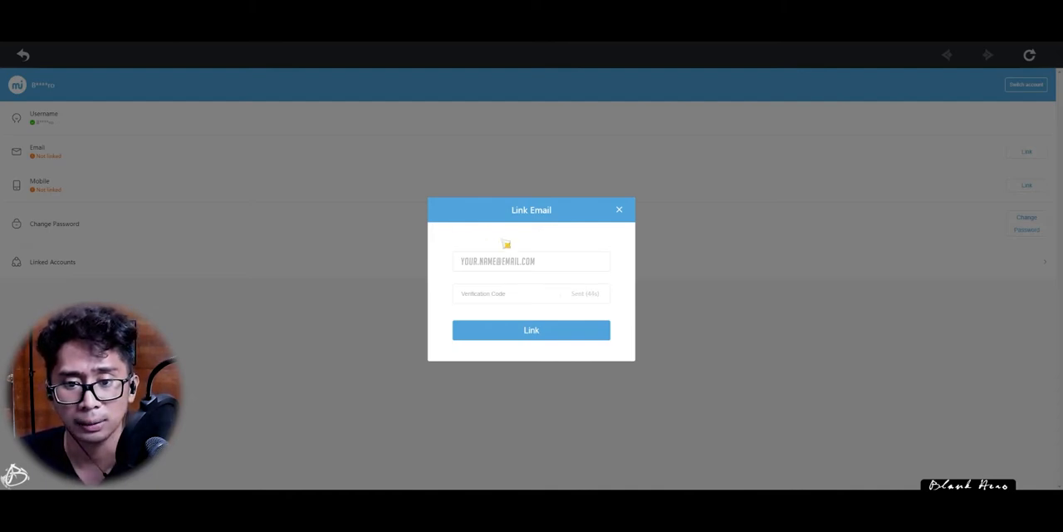
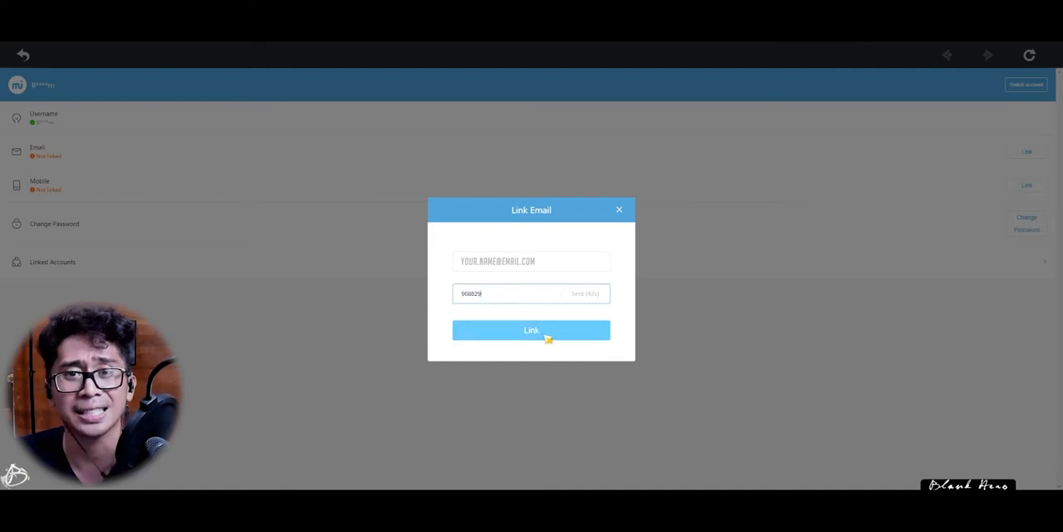
click(532, 329)
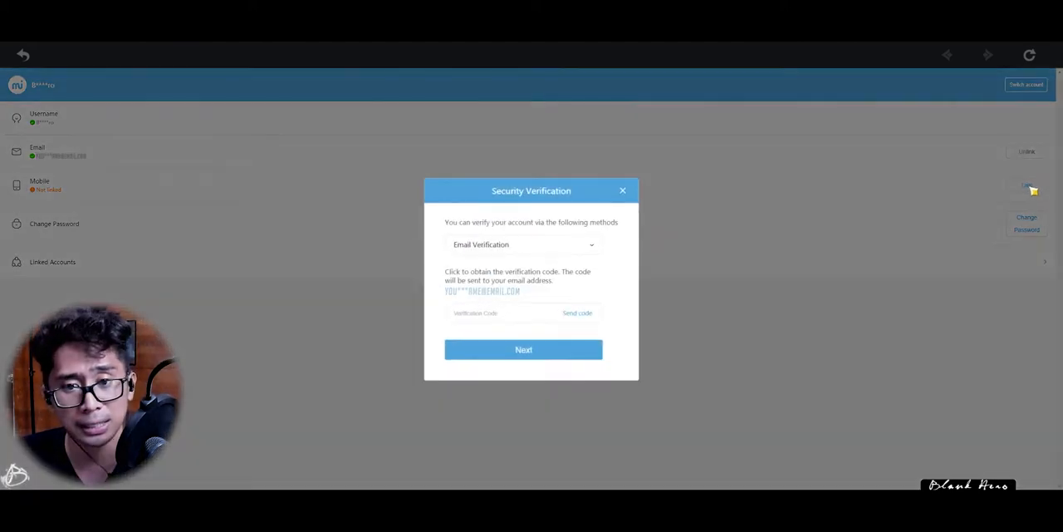
- Dismiss the Security Verification prompt and start linking a Facebook account
click(523, 244)
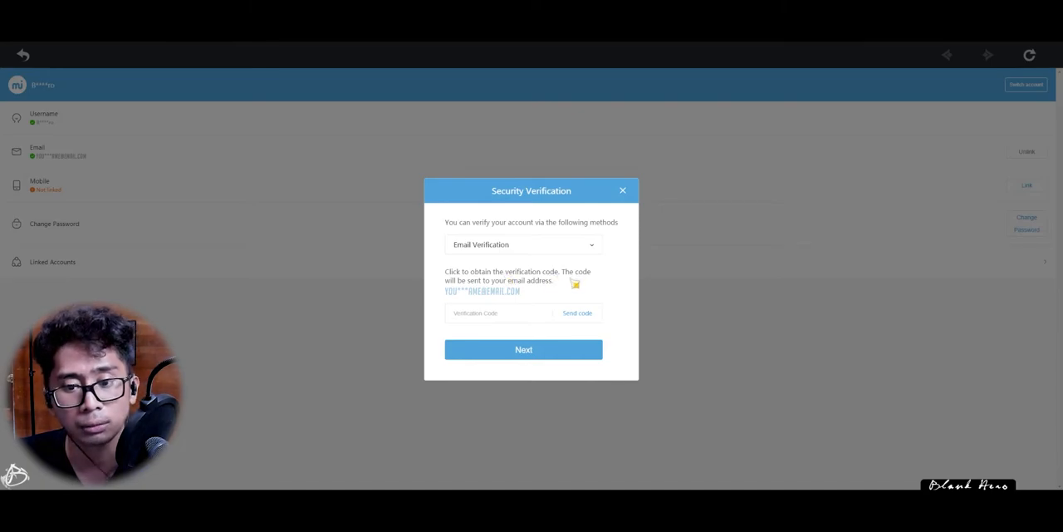
click(621, 190)
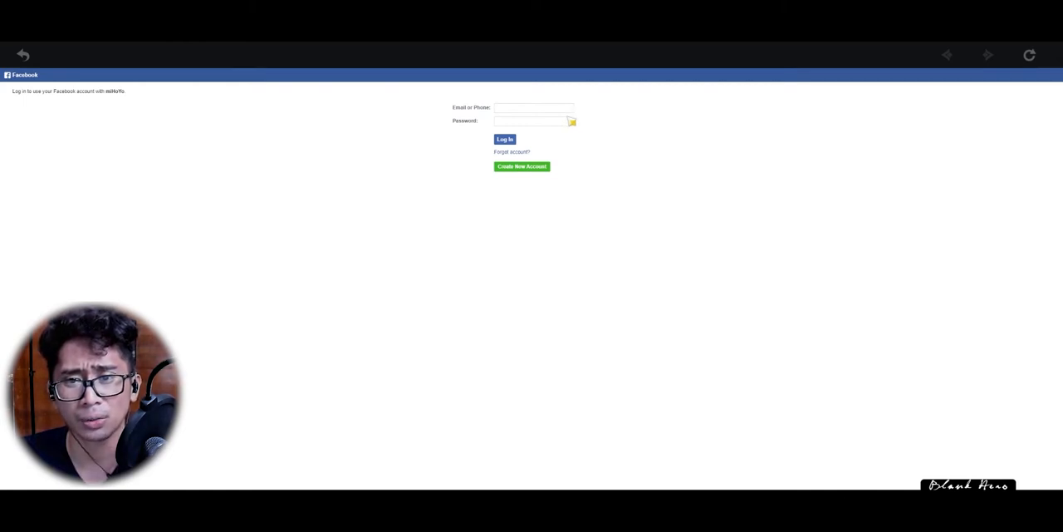
mouse_move(535, 114)
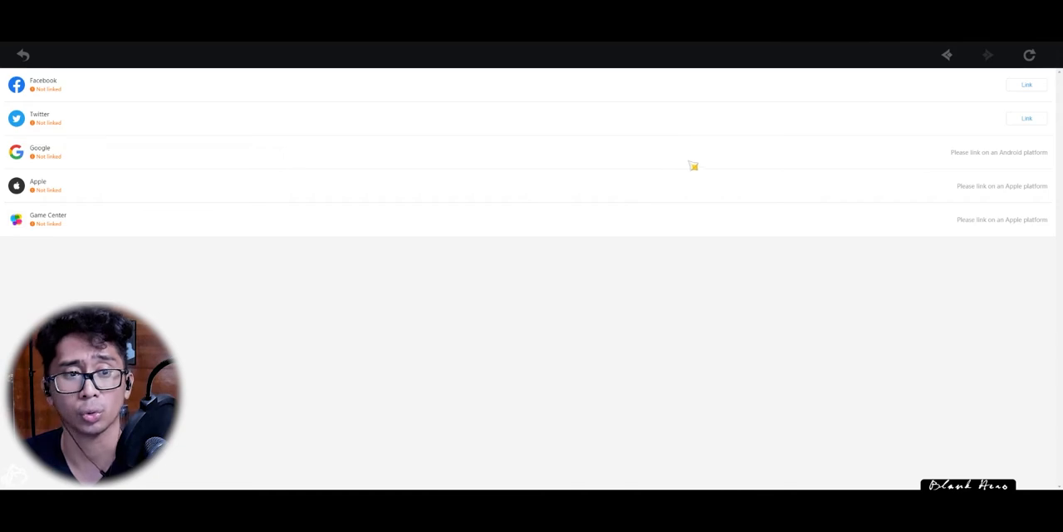
mouse_move(487, 206)
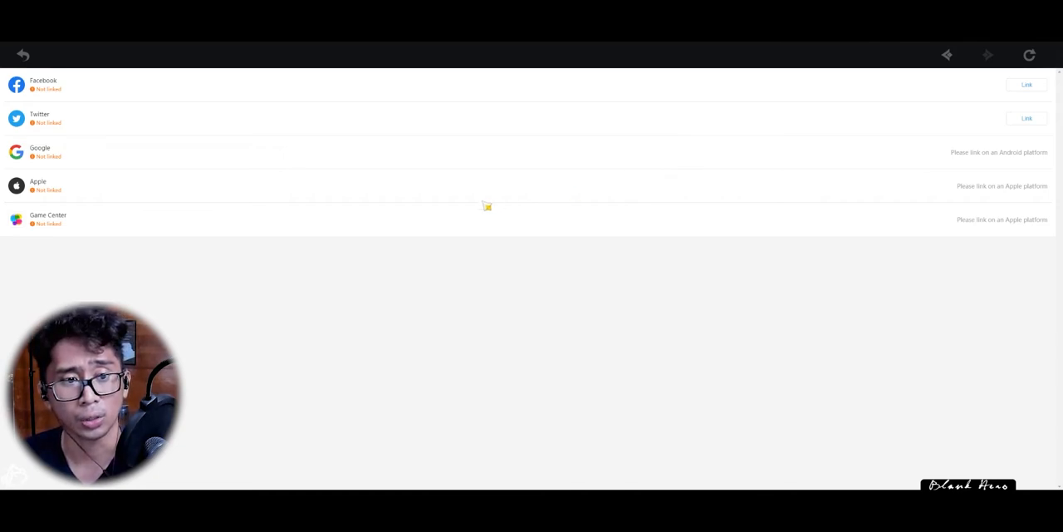